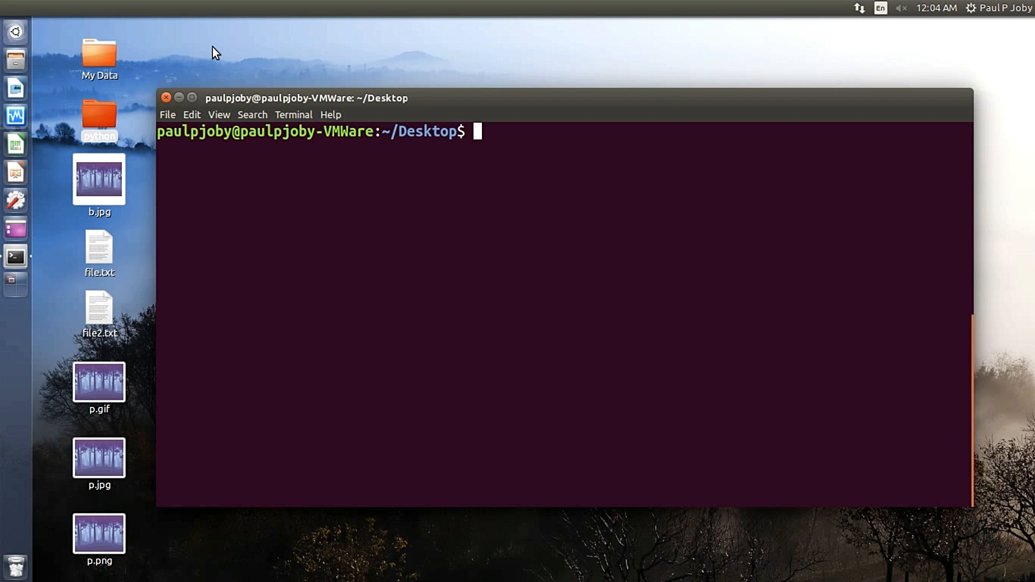
{"action": "mouse_move", "coordinate": [553, 232]}
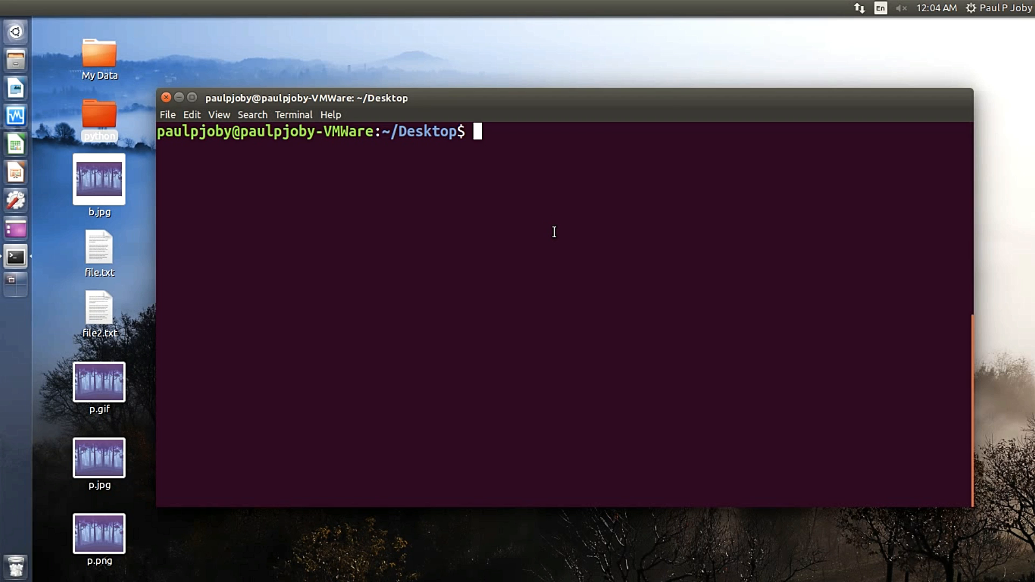
Run hexdump on file.txt to show its bytes in hex, ending at offset 0000060
{"action": "type", "text": "hexd"}
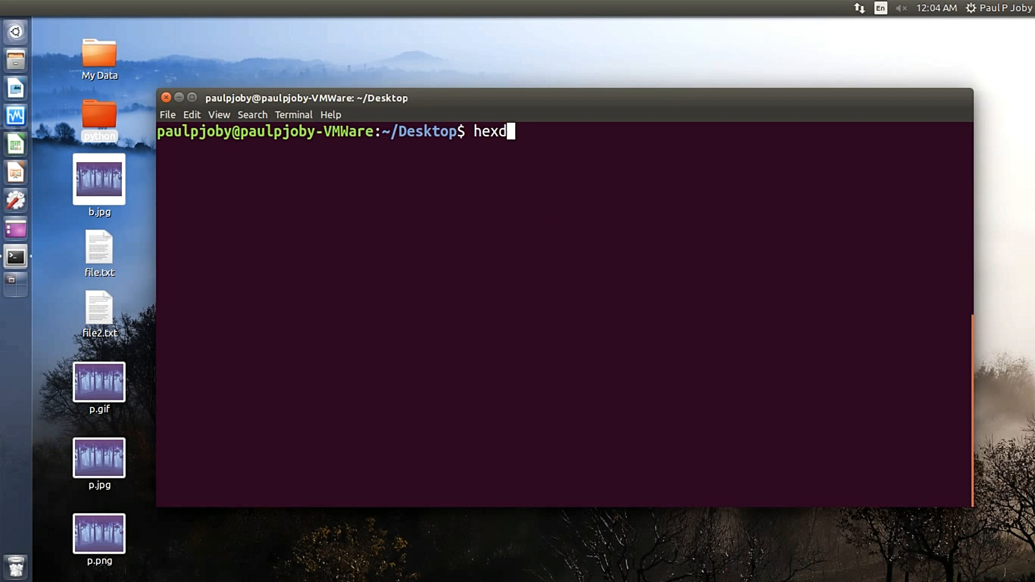
{"action": "type", "text": "ump"}
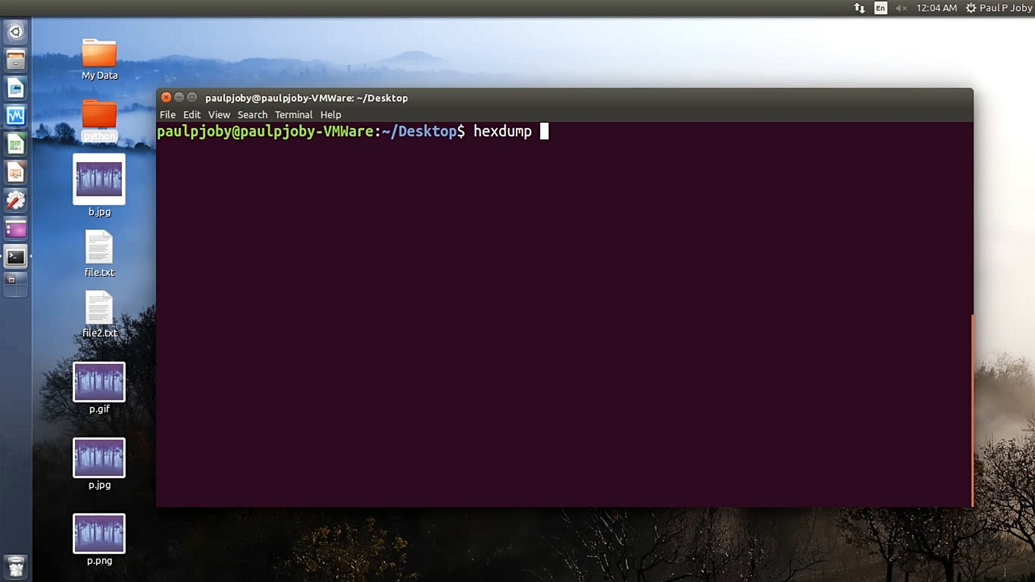
{"action": "type", "text": "file"}
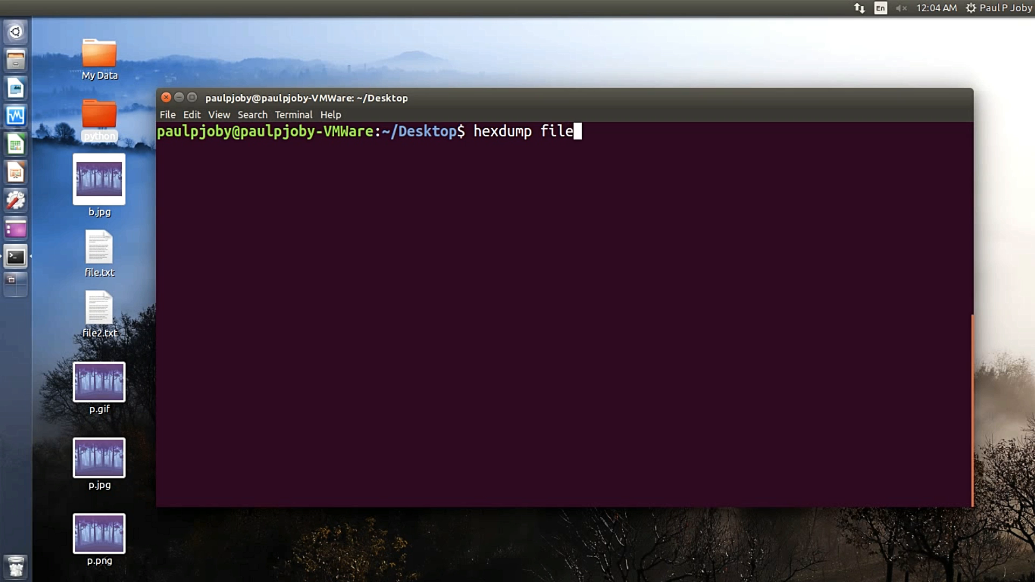
{"action": "key", "text": "Return"}
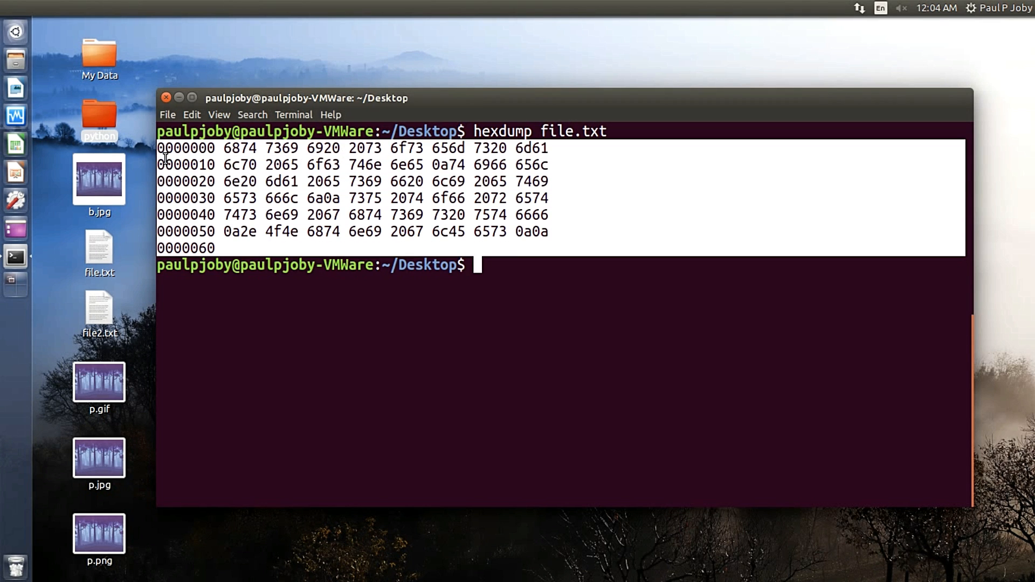
{"action": "mouse_move", "coordinate": [501, 278]}
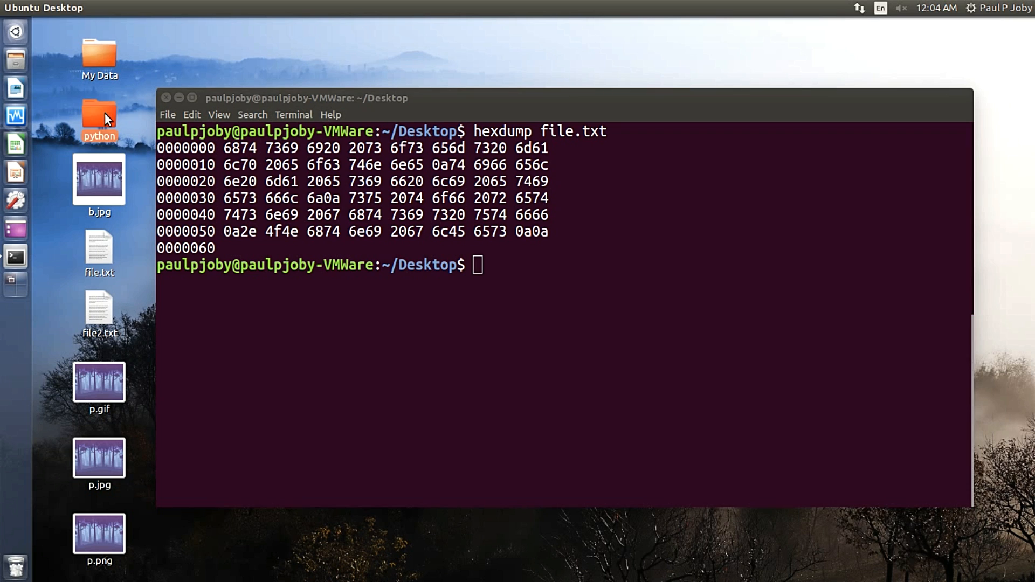
{"action": "double_click", "coordinate": [98, 112]}
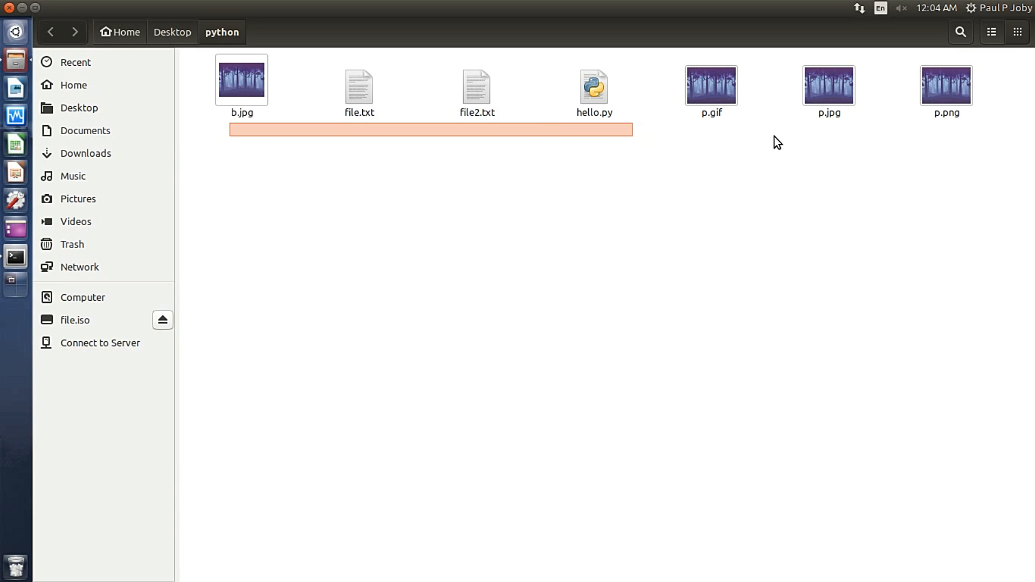
{"action": "key", "text": "ctrl+a"}
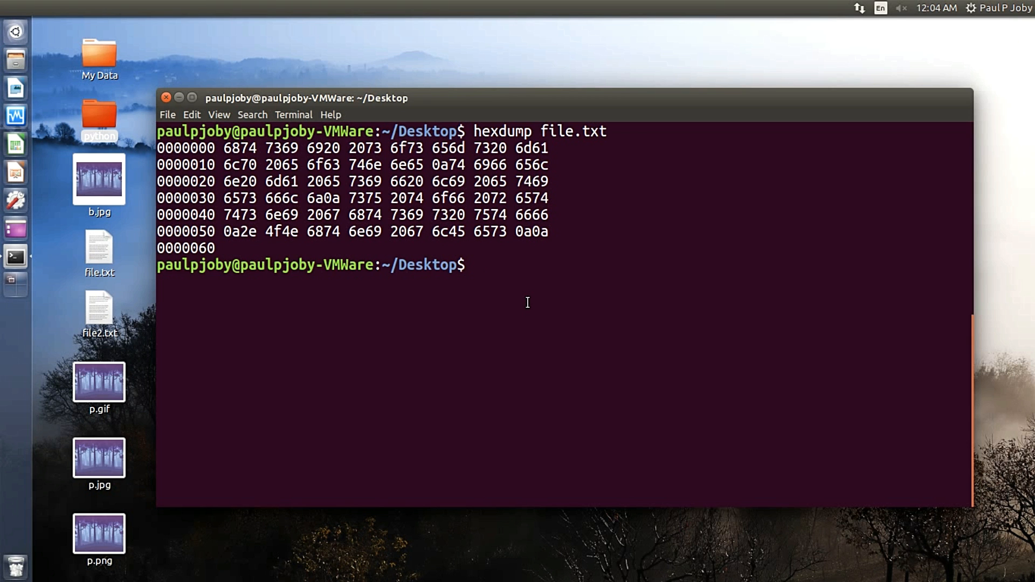
Pack the python folder into file.iso with genisoimage (415 extents) and select its desktop icon
{"action": "type", "text": "gen"}
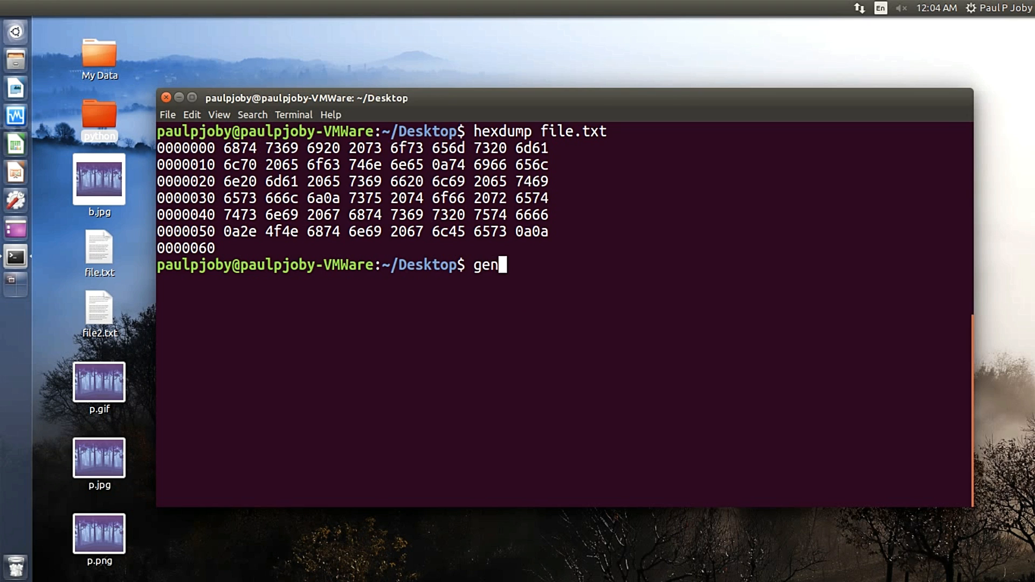
{"action": "type", "text": "iso"}
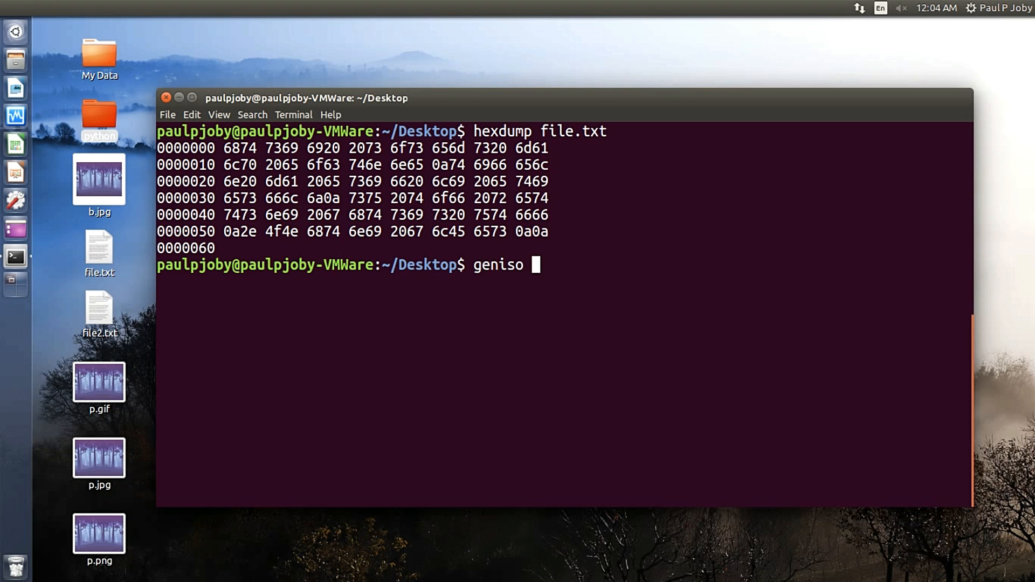
{"action": "type", "text": "image -"}
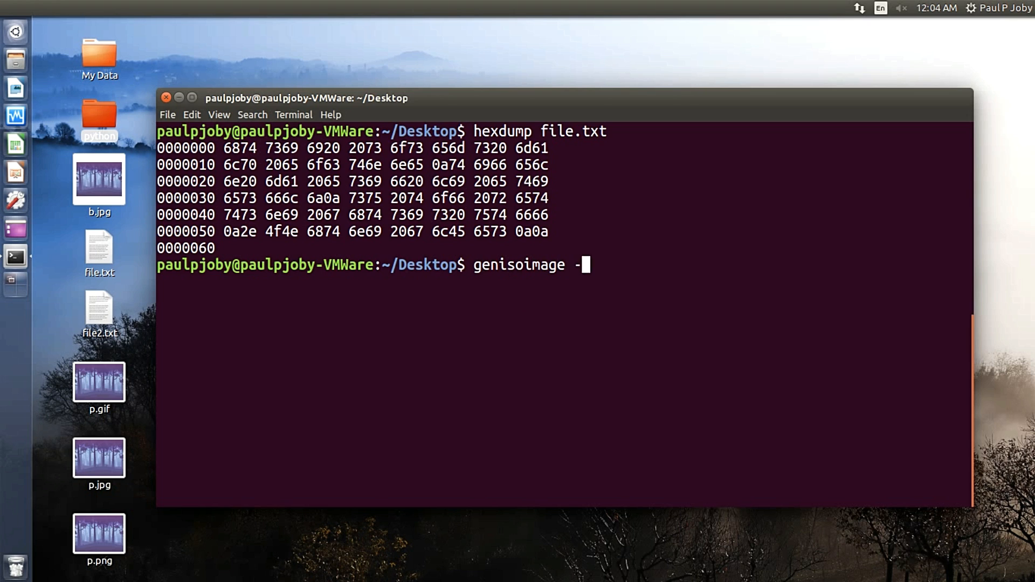
{"action": "type", "text": "o"}
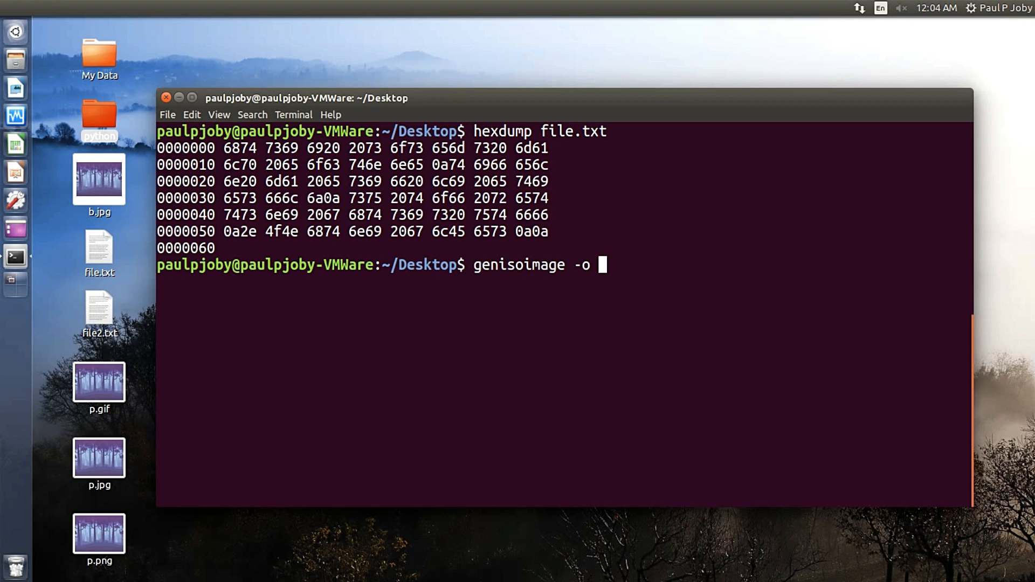
{"action": "type", "text": "file"}
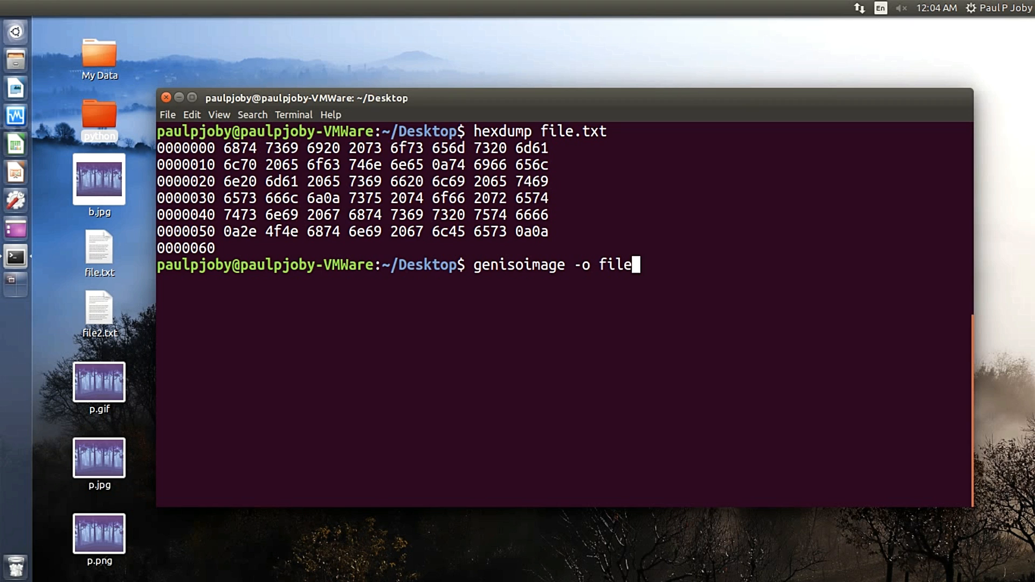
{"action": "type", "text": ".iso"}
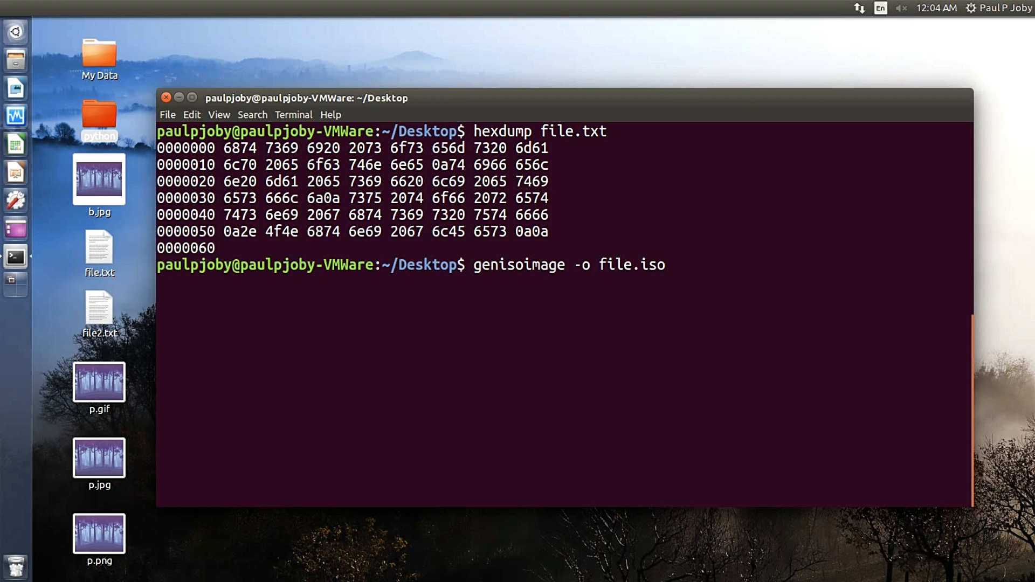
{"action": "type", "text": "pyt"}
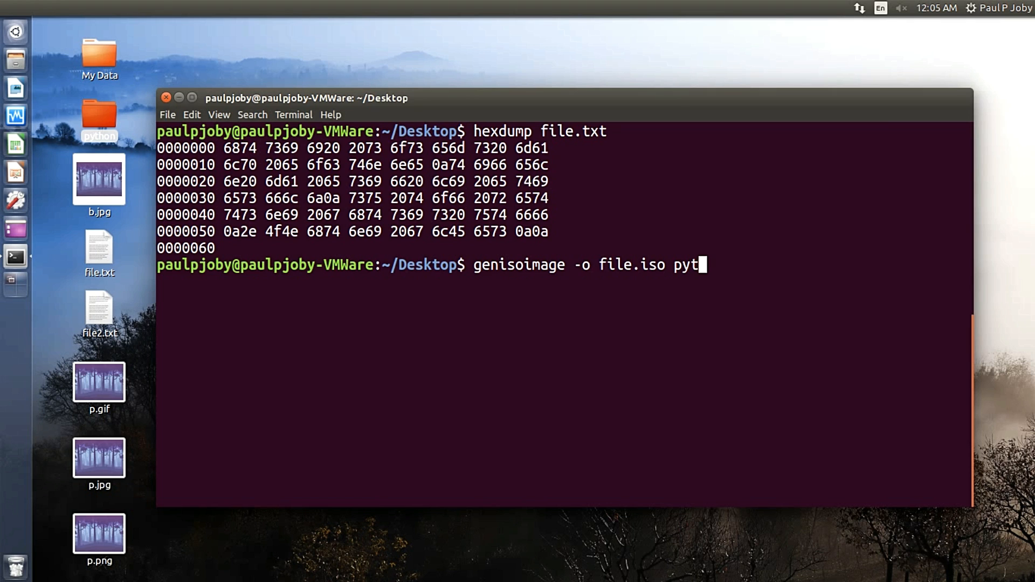
{"action": "type", "text": "hon"}
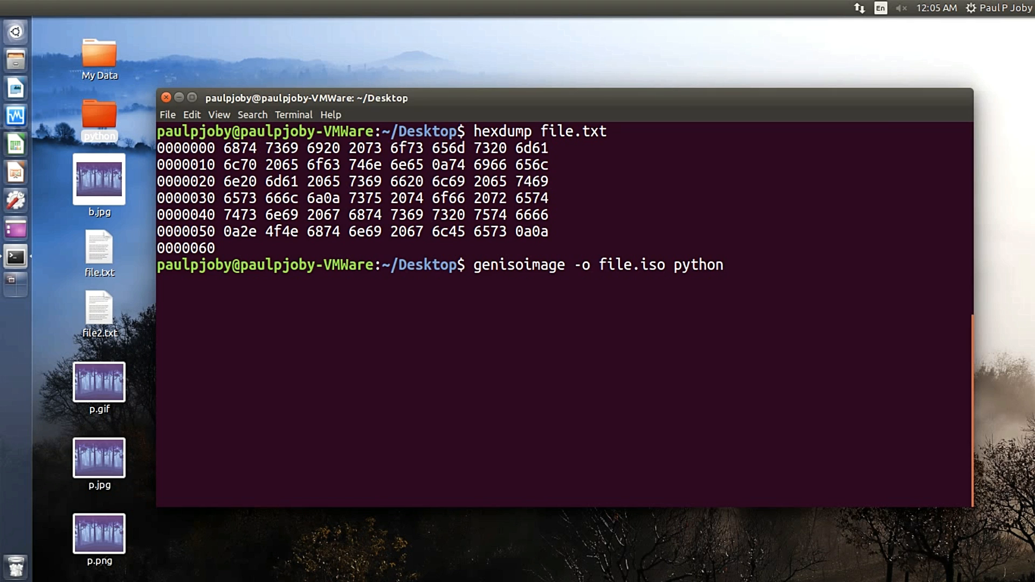
{"action": "key", "text": "Return"}
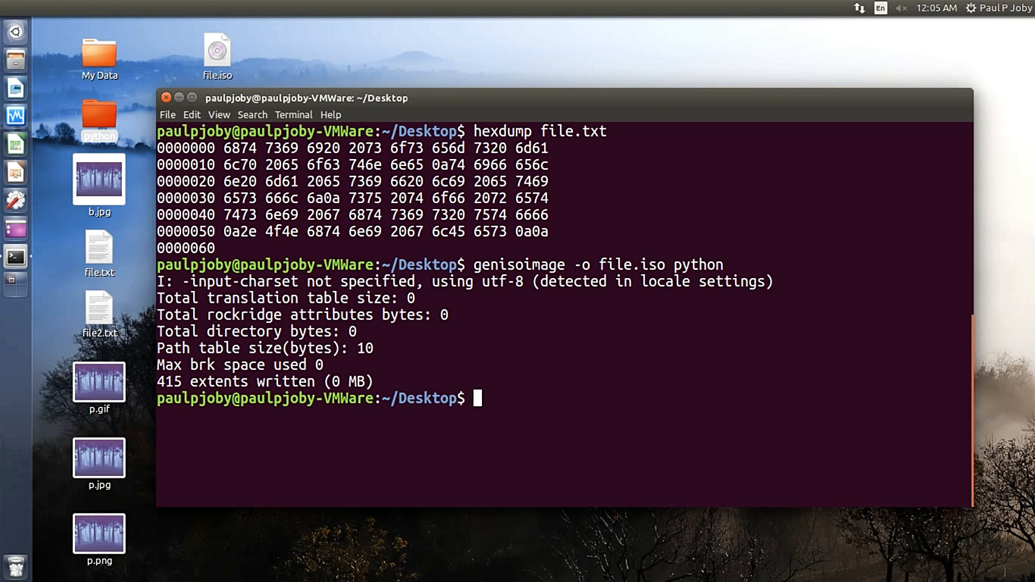
{"action": "left_click", "coordinate": [217, 52]}
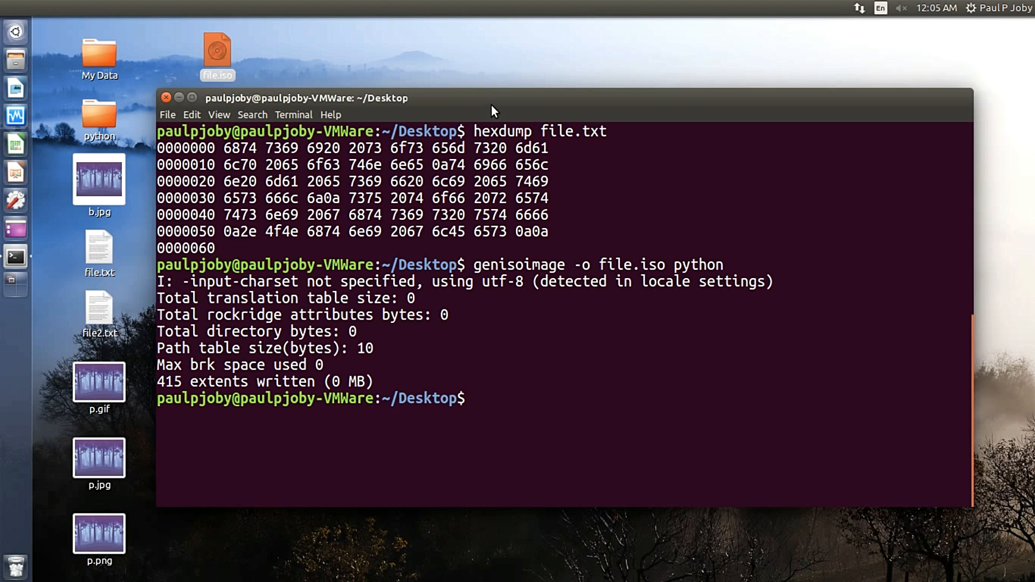
Run arch to report the machine architecture as x86_64
{"action": "type", "text": "arch"}
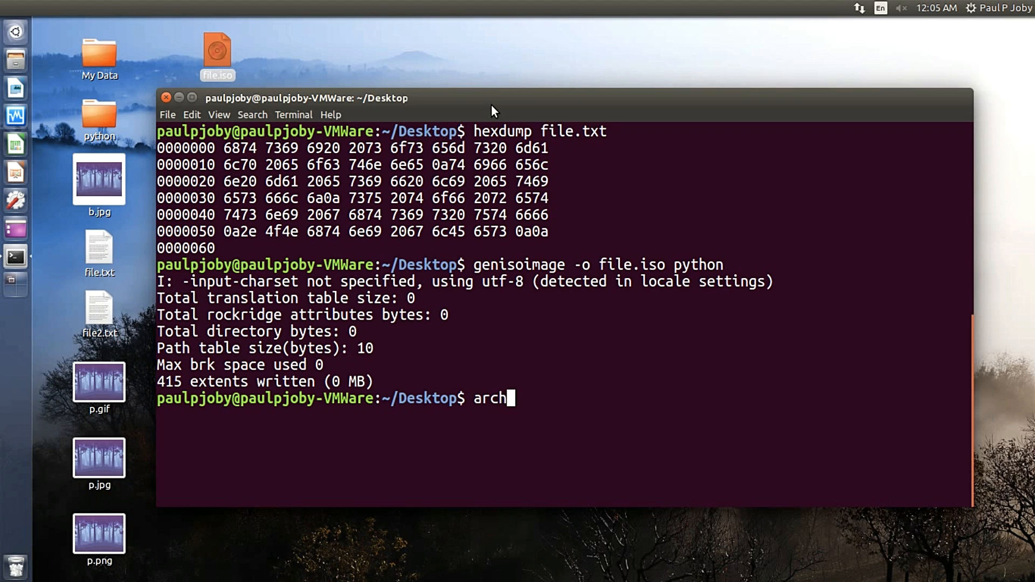
{"action": "key", "text": "Return"}
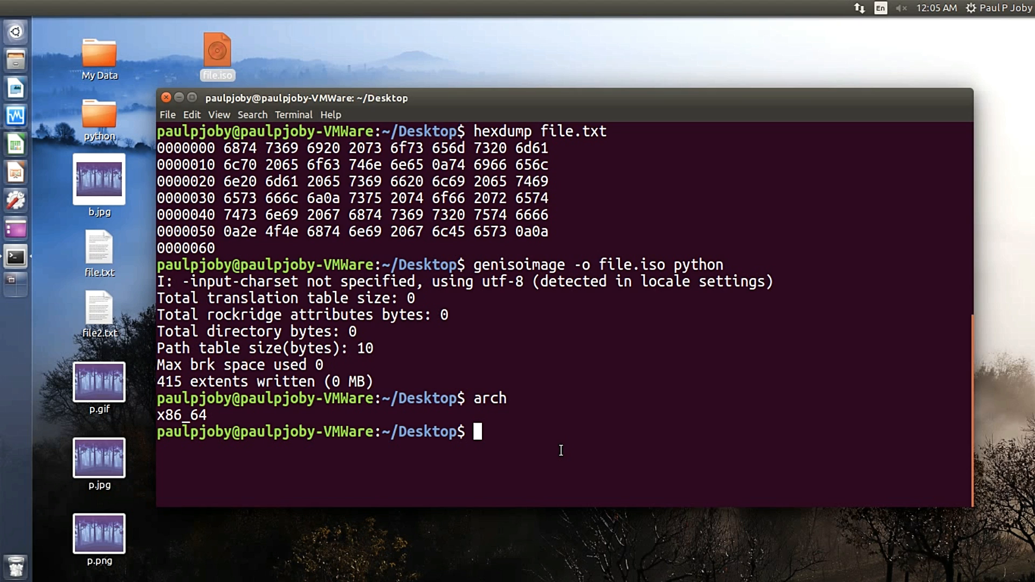
Read the hardware clock with sudo hwclock -r, showing Sunday 26 February 2017 12:05:47 AM IST
{"action": "type", "text": "sudo"}
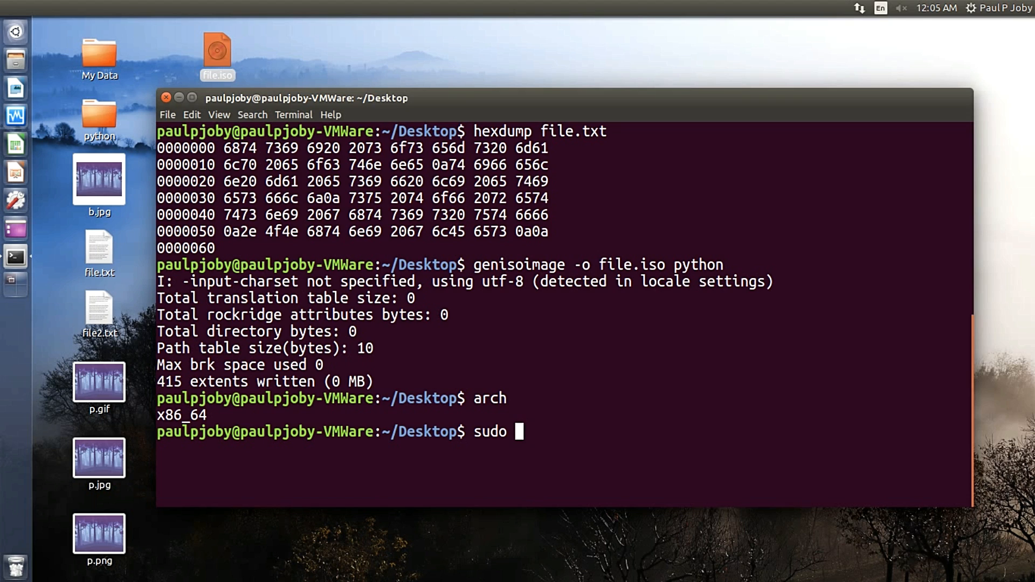
{"action": "type", "text": "hwclock"}
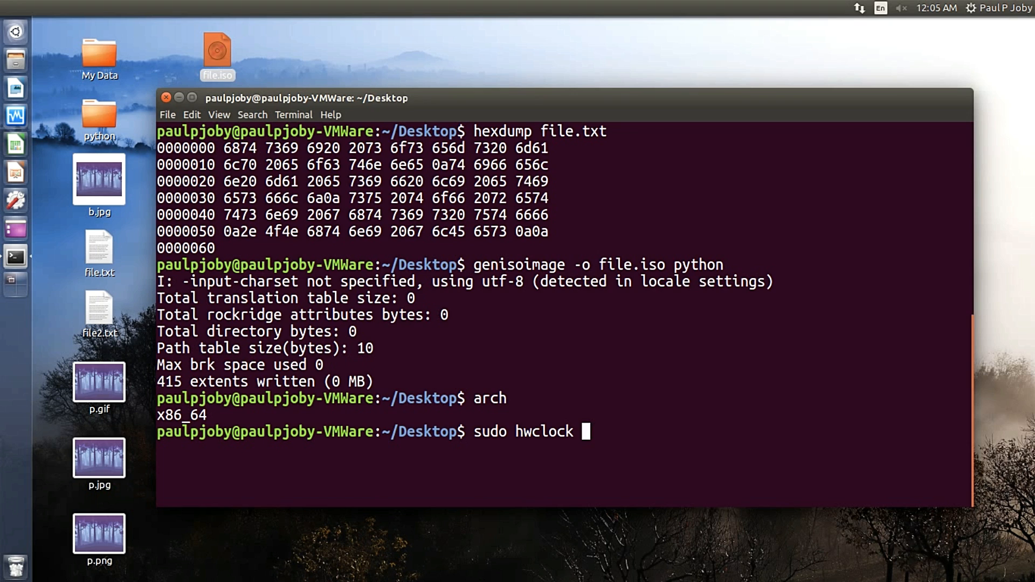
{"action": "type", "text": "-r"}
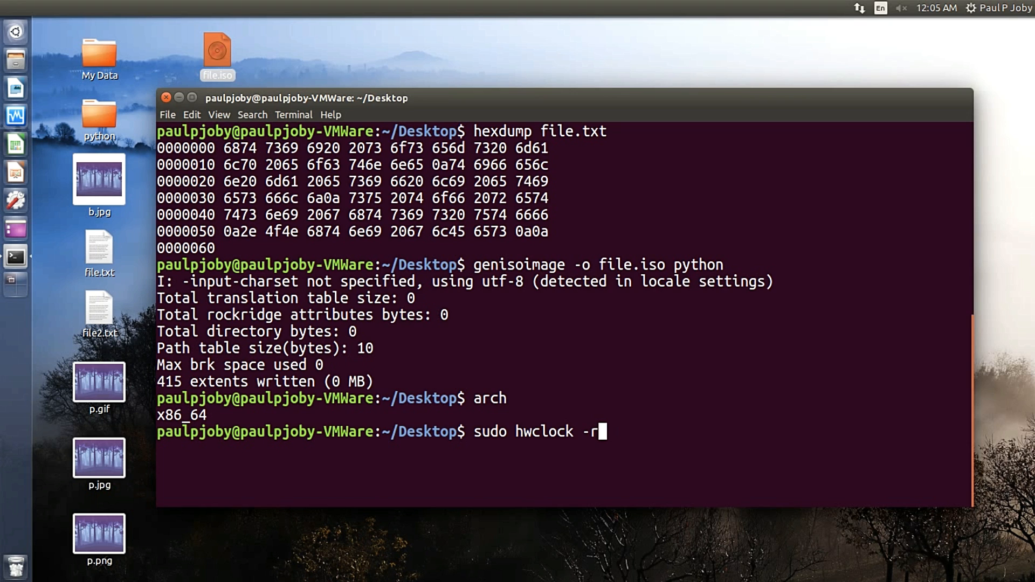
{"action": "key", "text": "Return"}
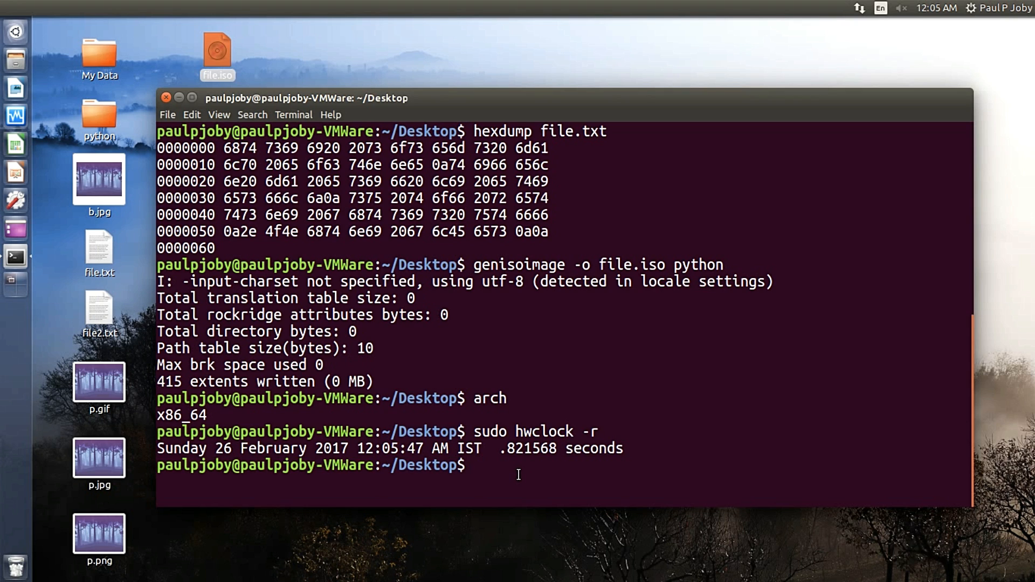
{"action": "type", "text": "sudo"}
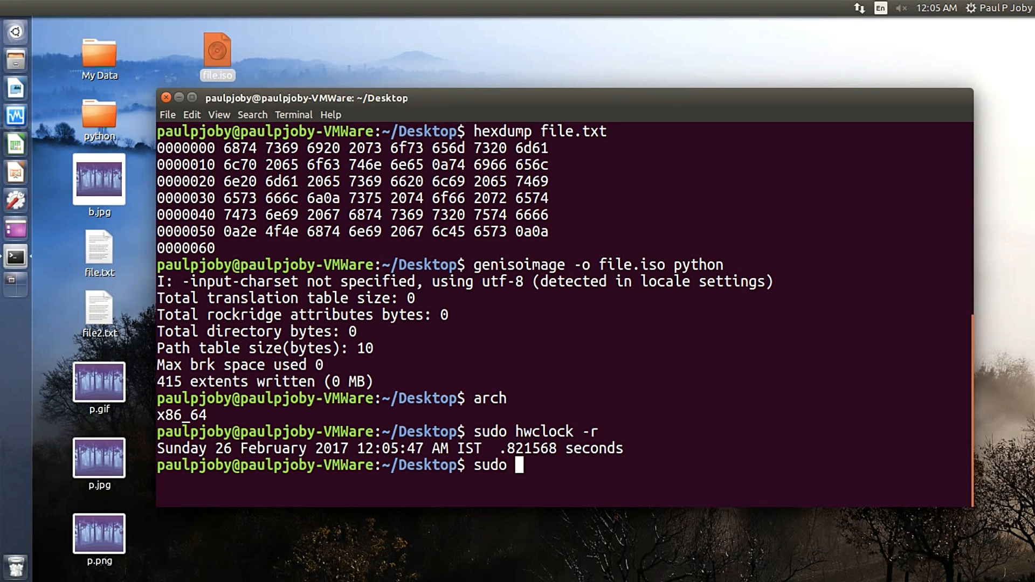
Set the hardware clock to 25 February 2017 with hwclock --set, then re-read it
{"action": "type", "text": "hwc"}
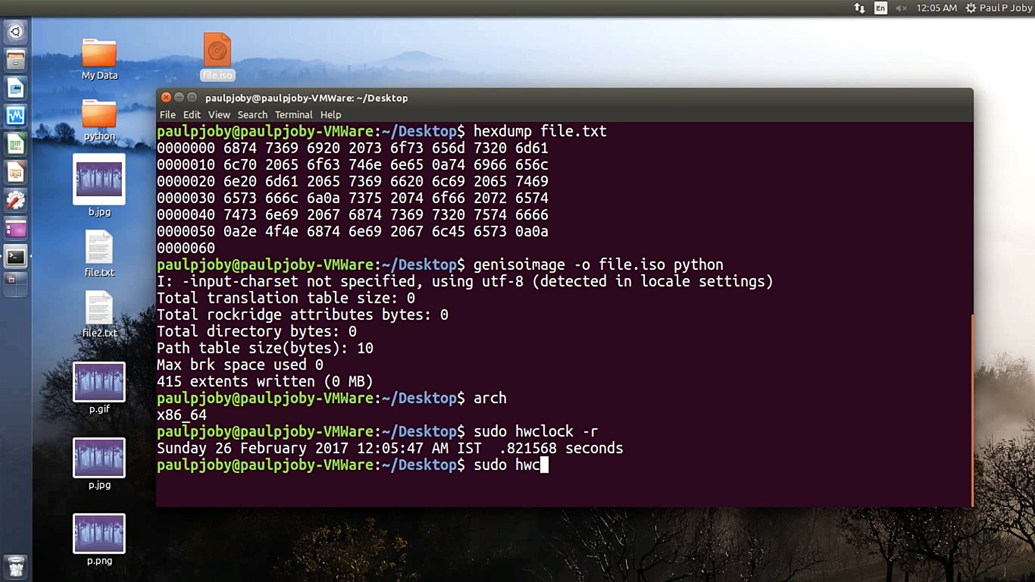
{"action": "type", "text": "lokck"}
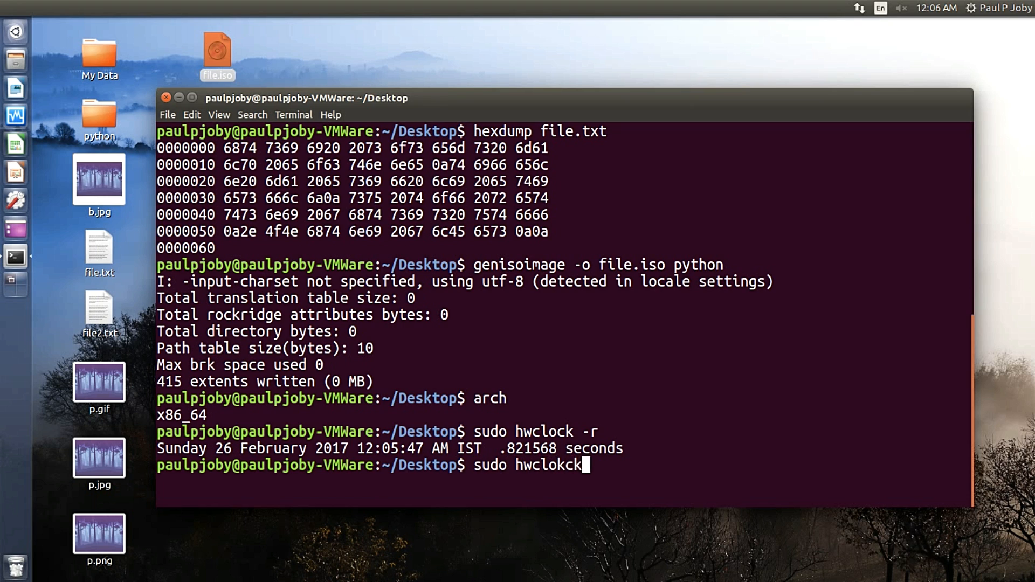
{"action": "type", "text": "--ser"}
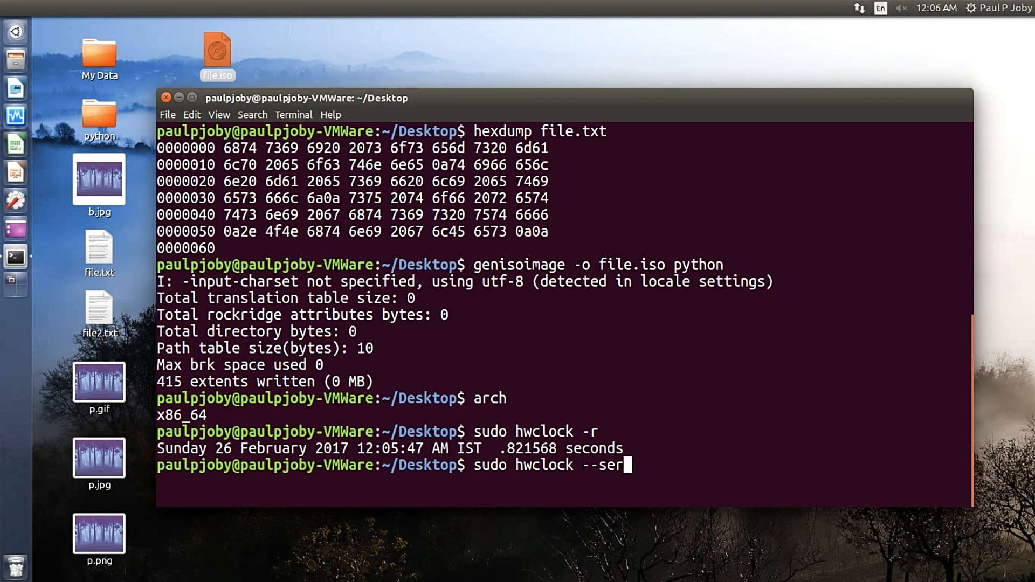
{"action": "type", "text": "t --"}
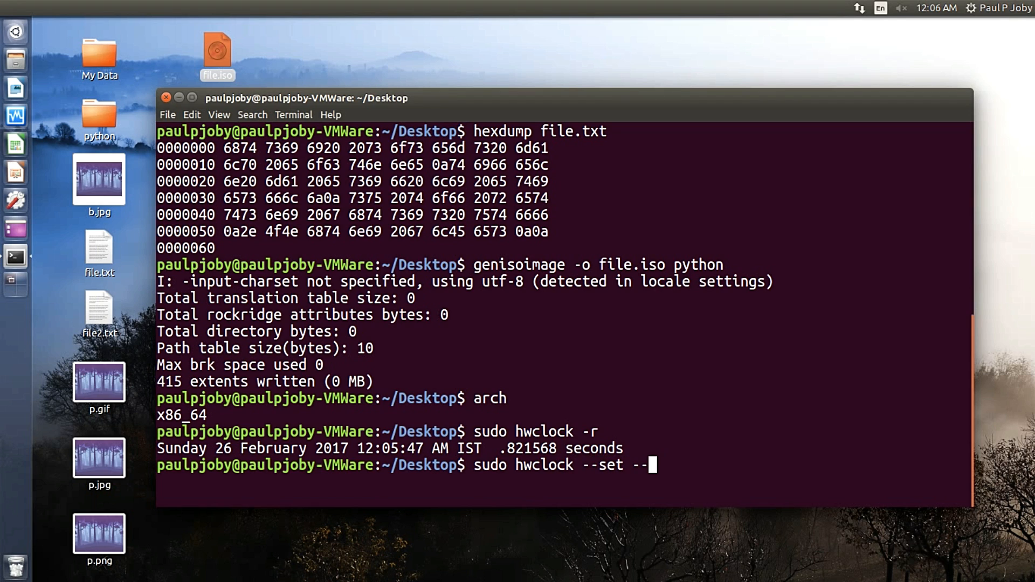
{"action": "type", "text": "date="}
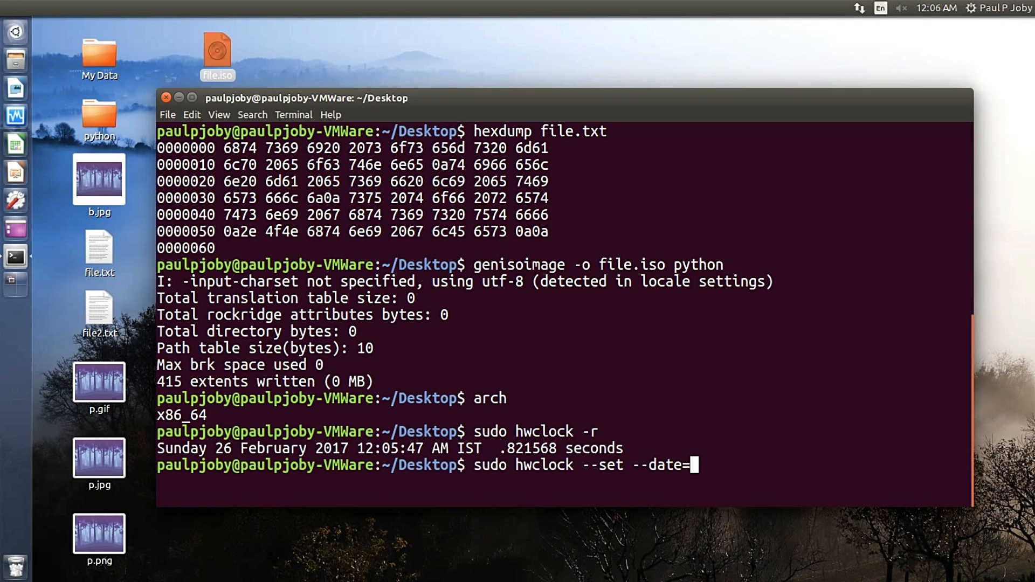
{"action": "type", "text": "\""}
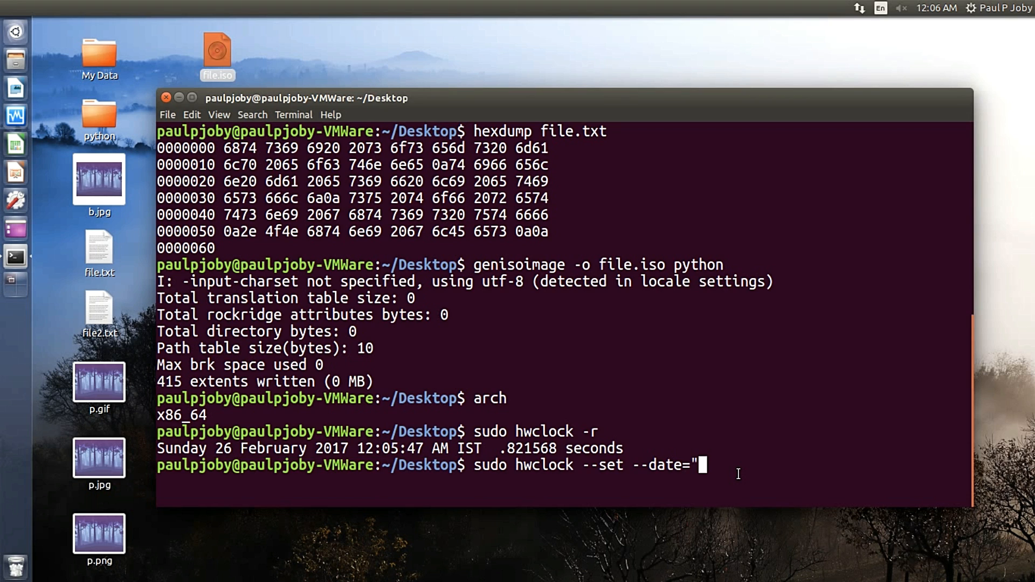
{"action": "type", "text": "26 February 2017 12:05:47 AM"}
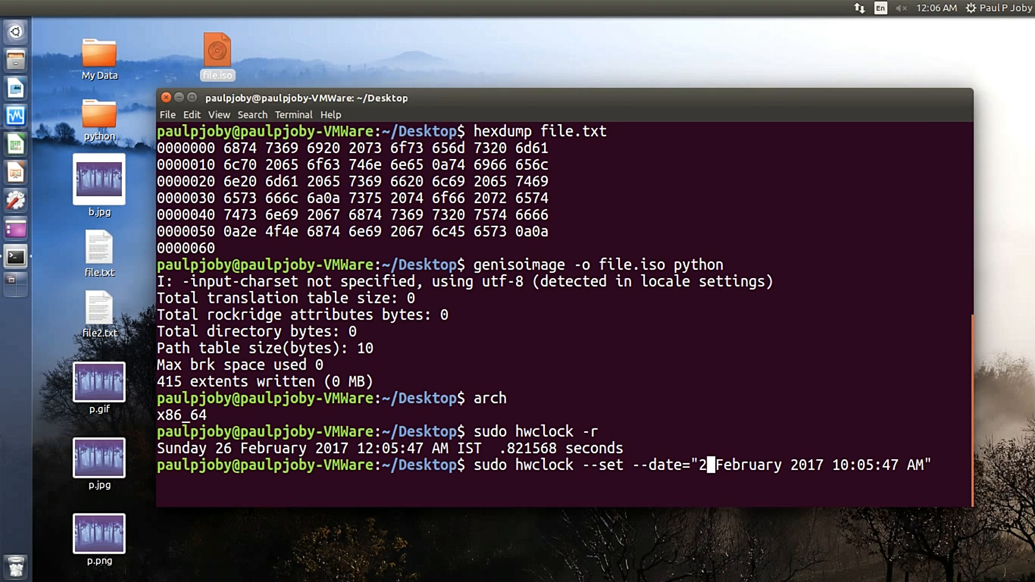
{"action": "type", "text": "5"}
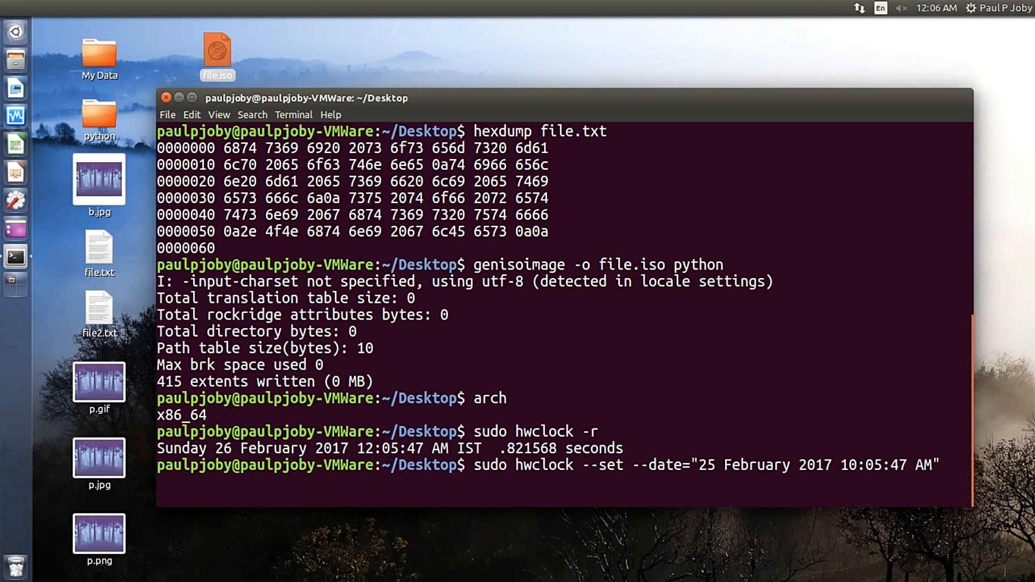
{"action": "key", "text": "Return"}
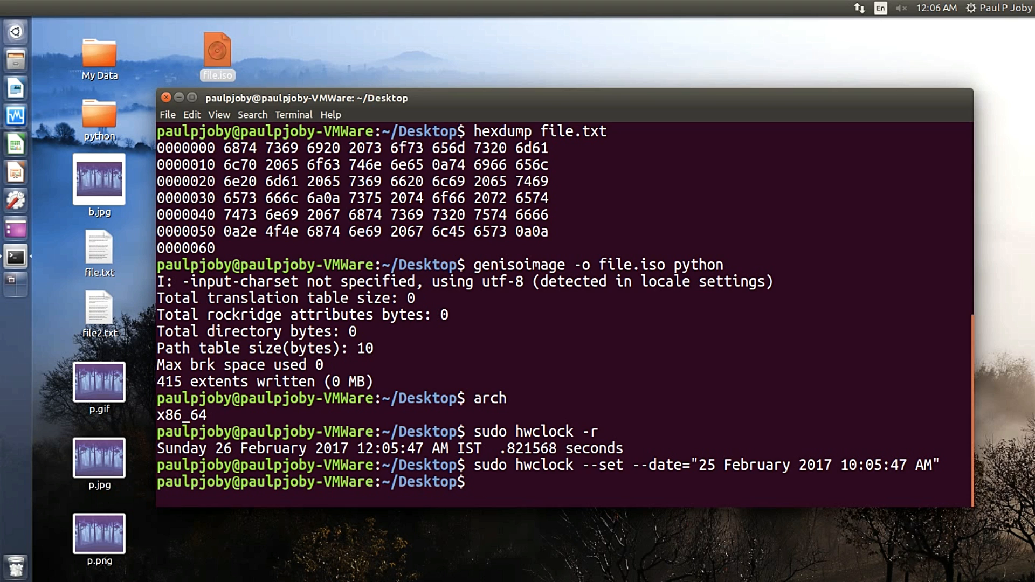
{"action": "key", "text": "Return"}
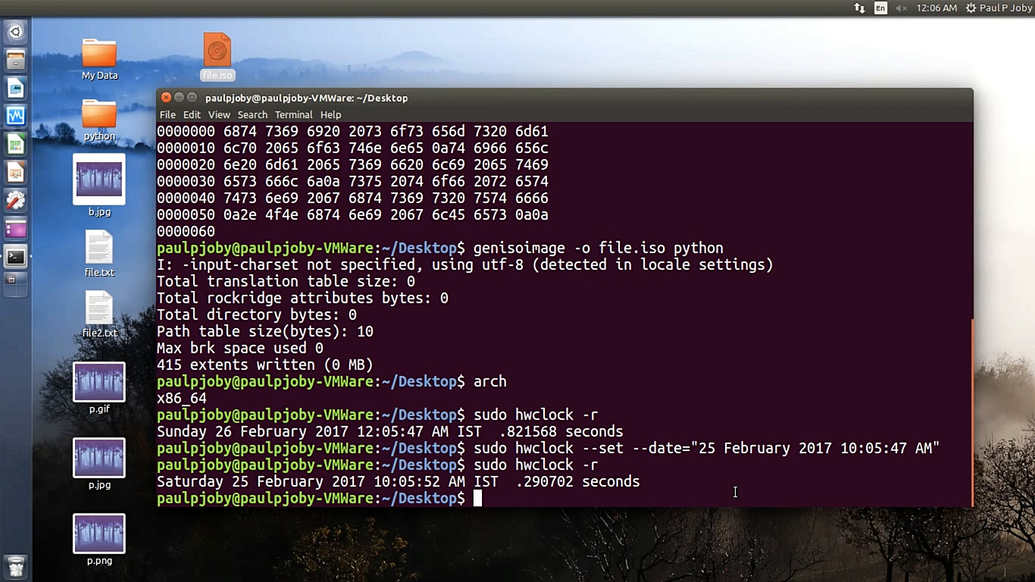
Clear the terminal and print file.txt with numbered lines using nl (four lines)
{"action": "type", "text": "clear"}
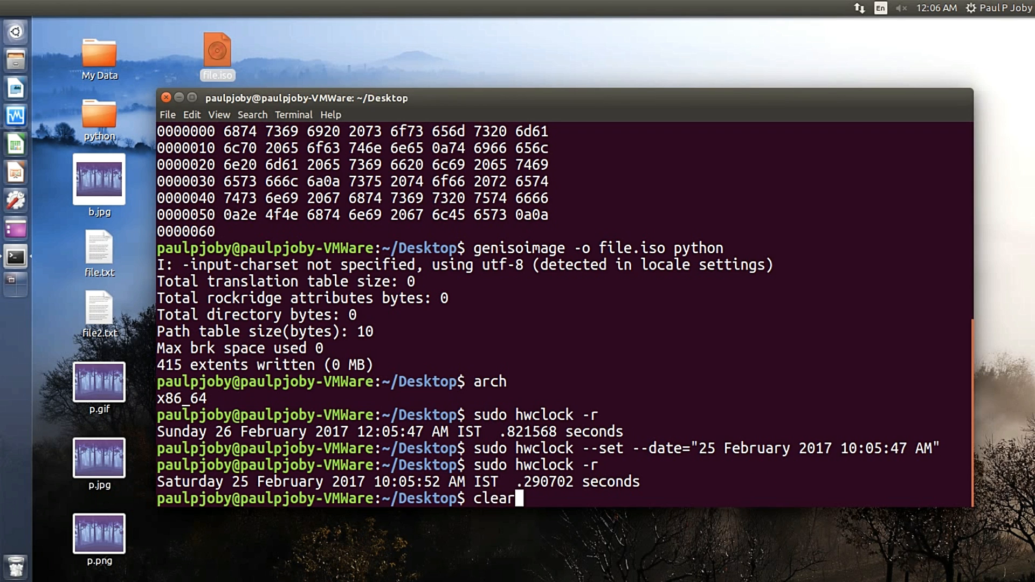
{"action": "key", "text": "Return"}
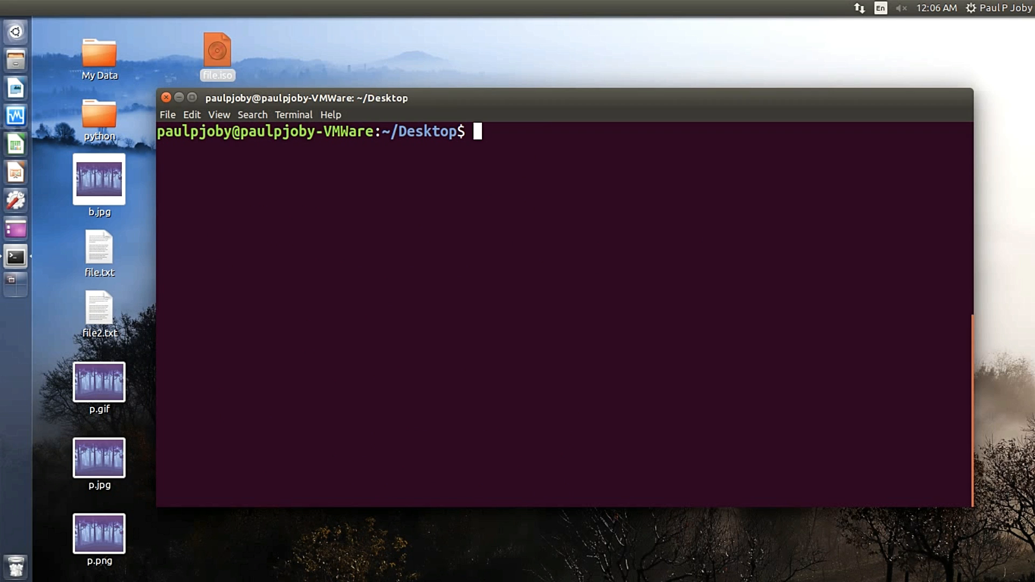
{"action": "type", "text": "nl"}
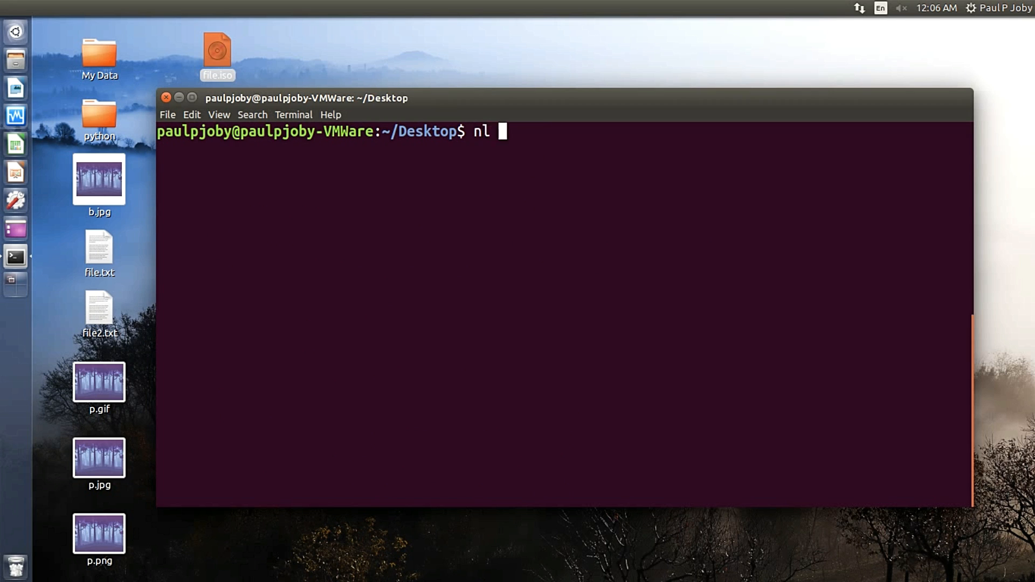
{"action": "type", "text": "f"}
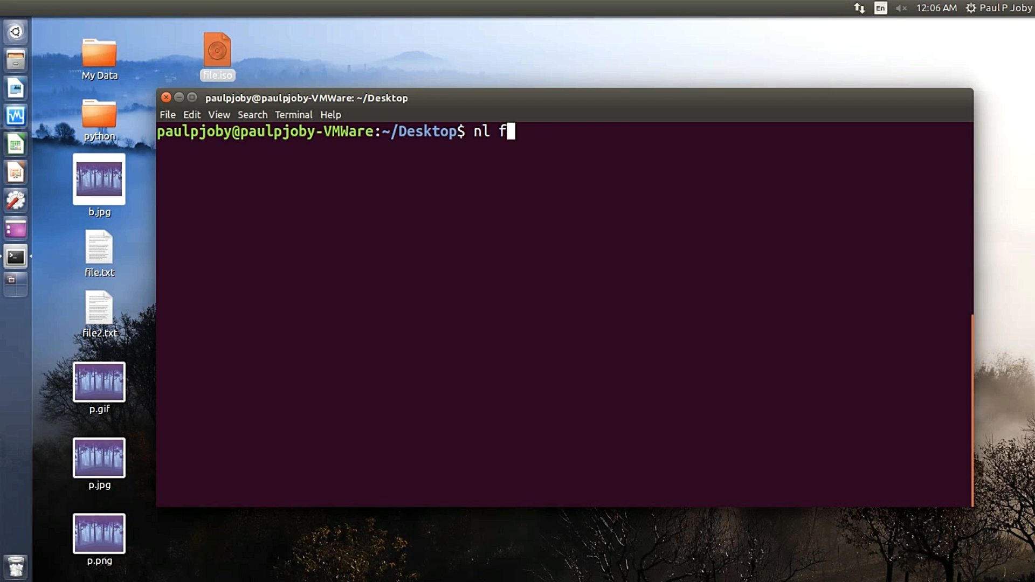
{"action": "key", "text": "Return"}
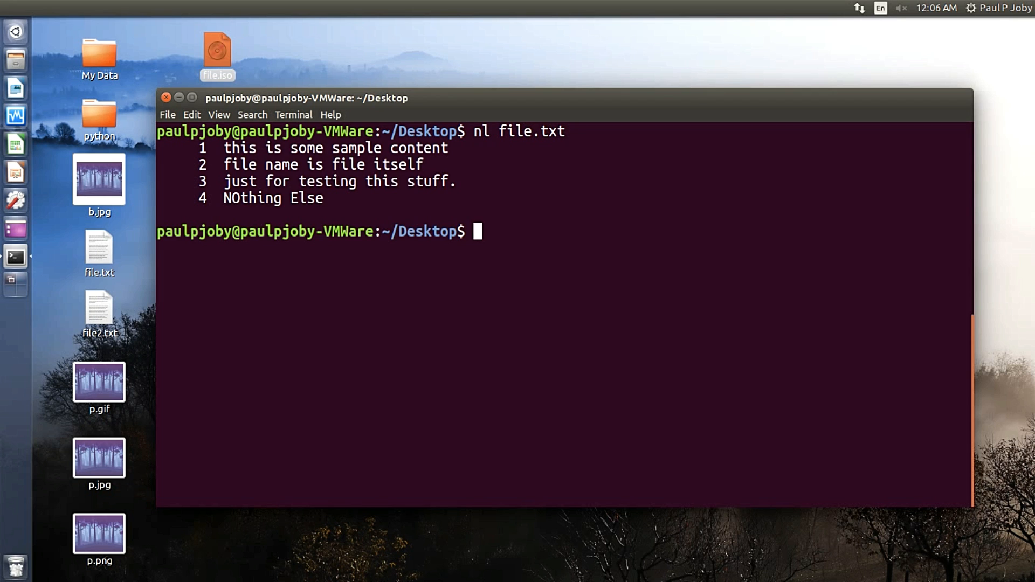
Print file.txt again with cat -n, numbering five lines including the empty one
{"action": "type", "text": "ca"}
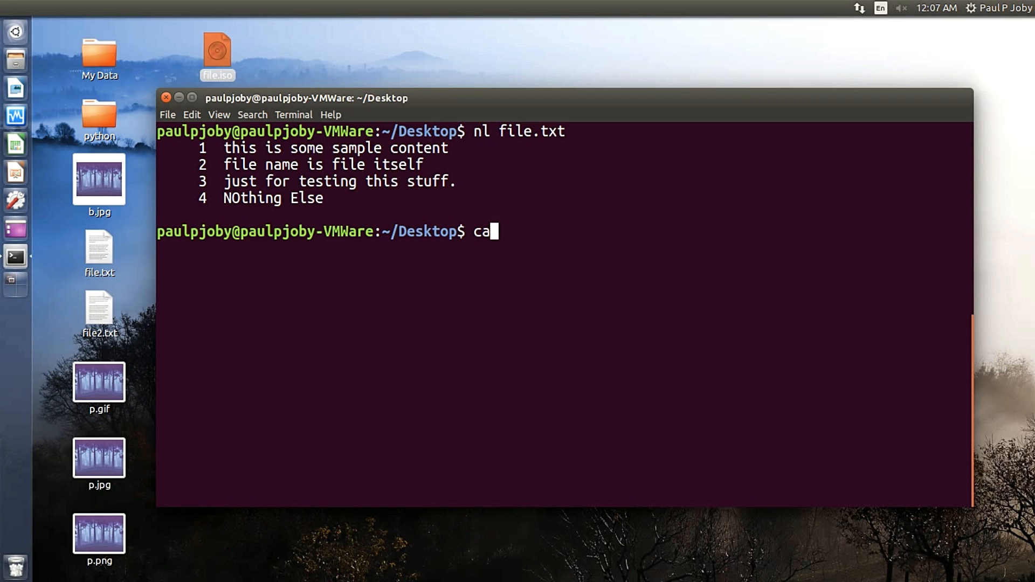
{"action": "type", "text": "t -n"}
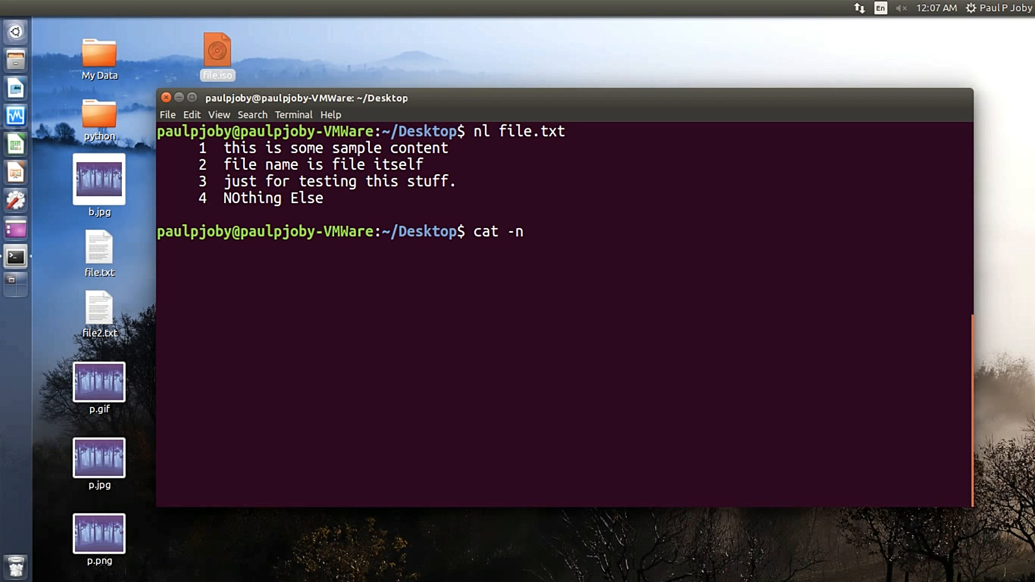
{"action": "type", "text": "file"}
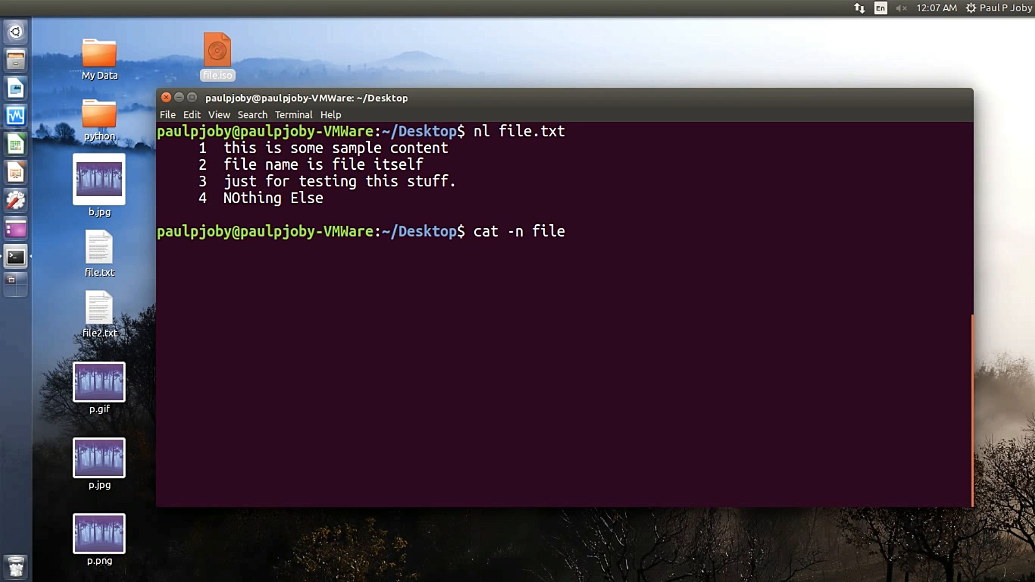
{"action": "key", "text": "Return"}
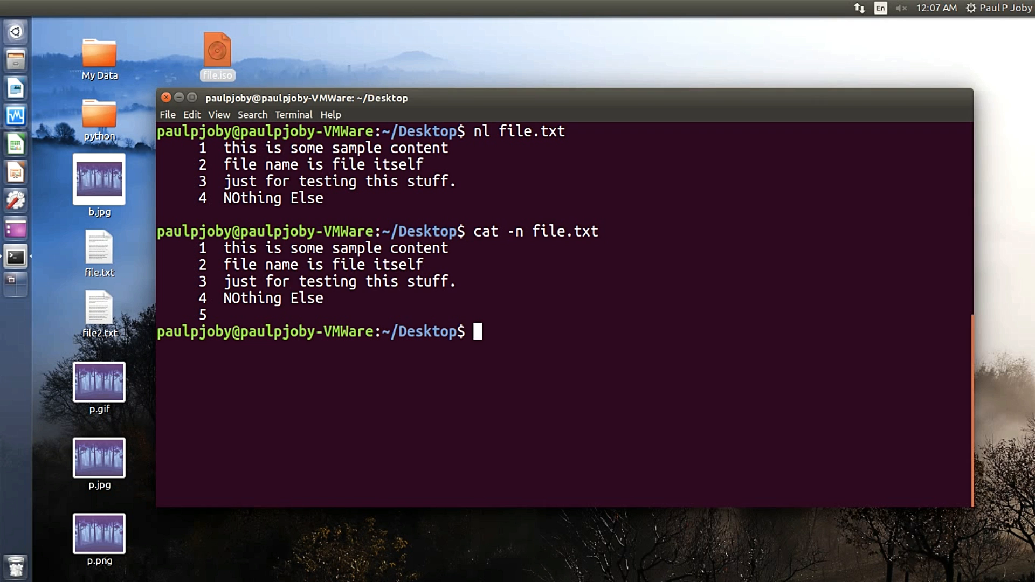